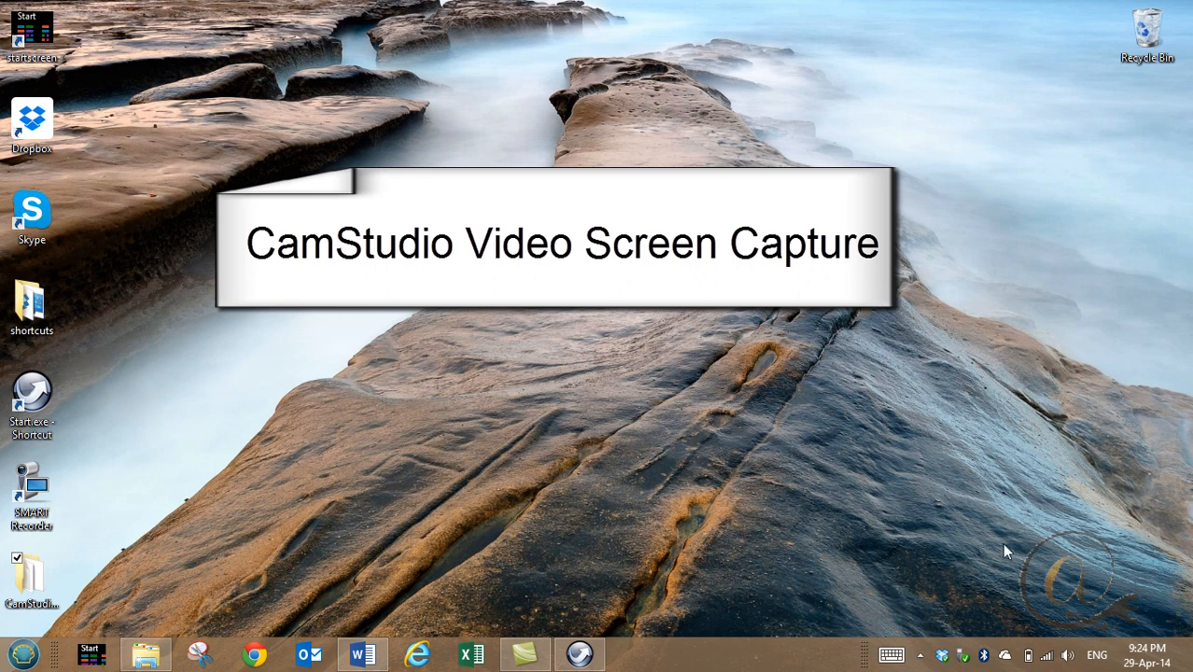
Step: Launch CamStudioPortable.exe from the CamStudioPortable desktop folder
{"action": "left_click", "coordinate": [593, 654]}
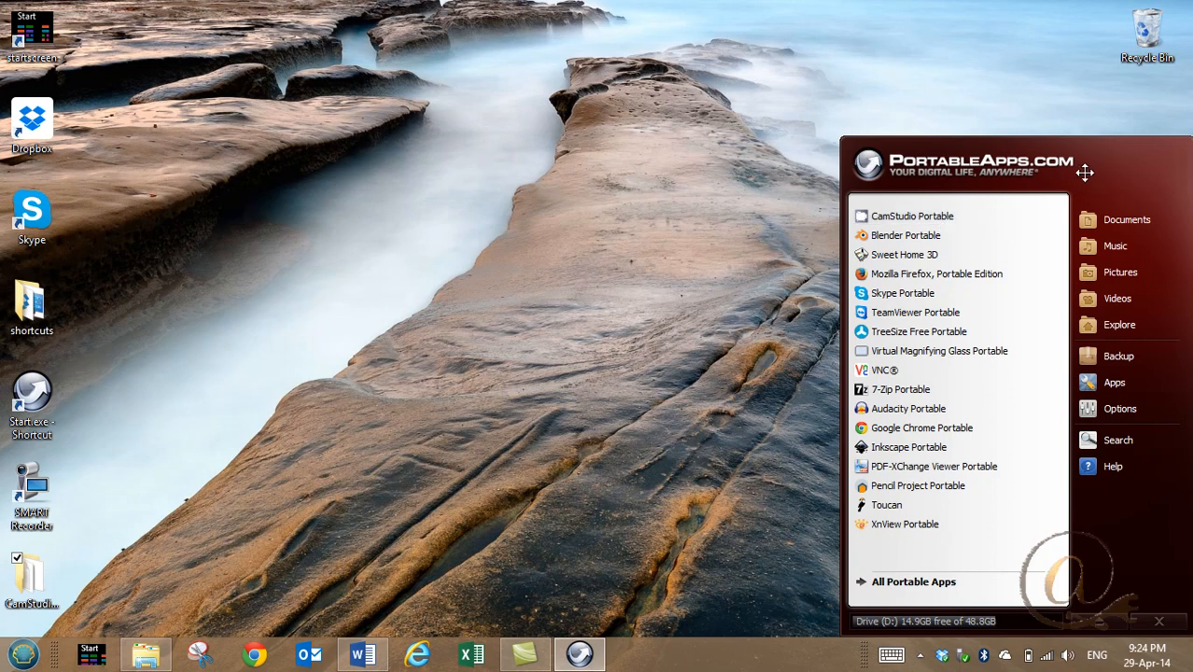
{"action": "mouse_move", "coordinate": [1108, 168]}
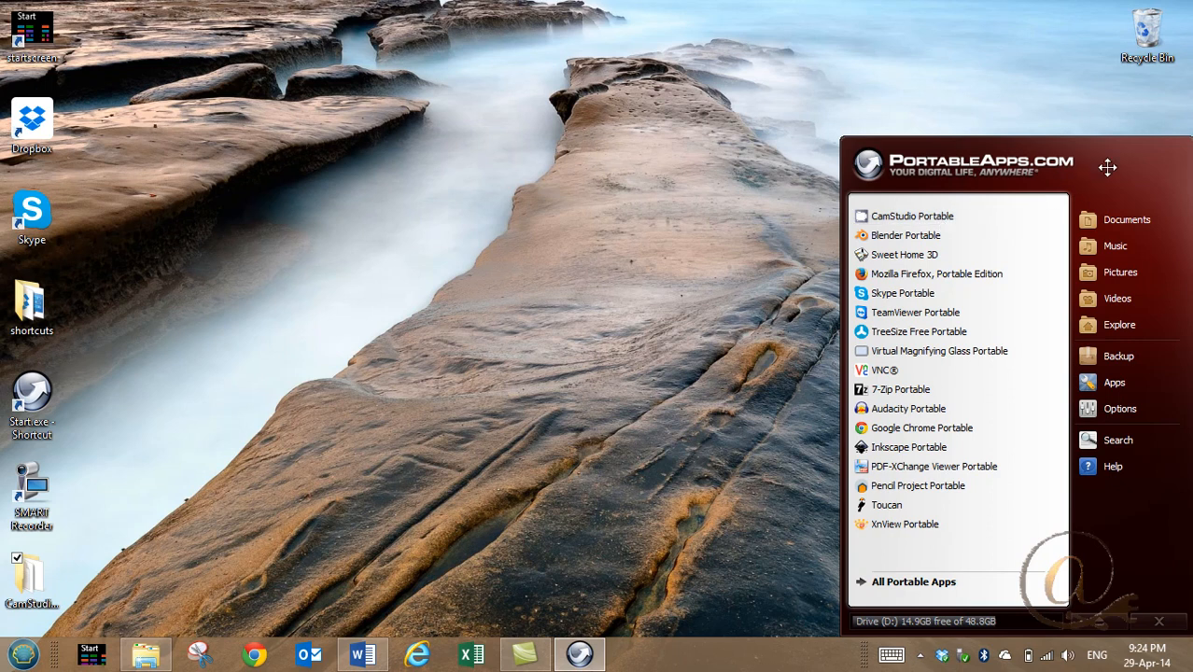
{"action": "mouse_move", "coordinate": [820, 150]}
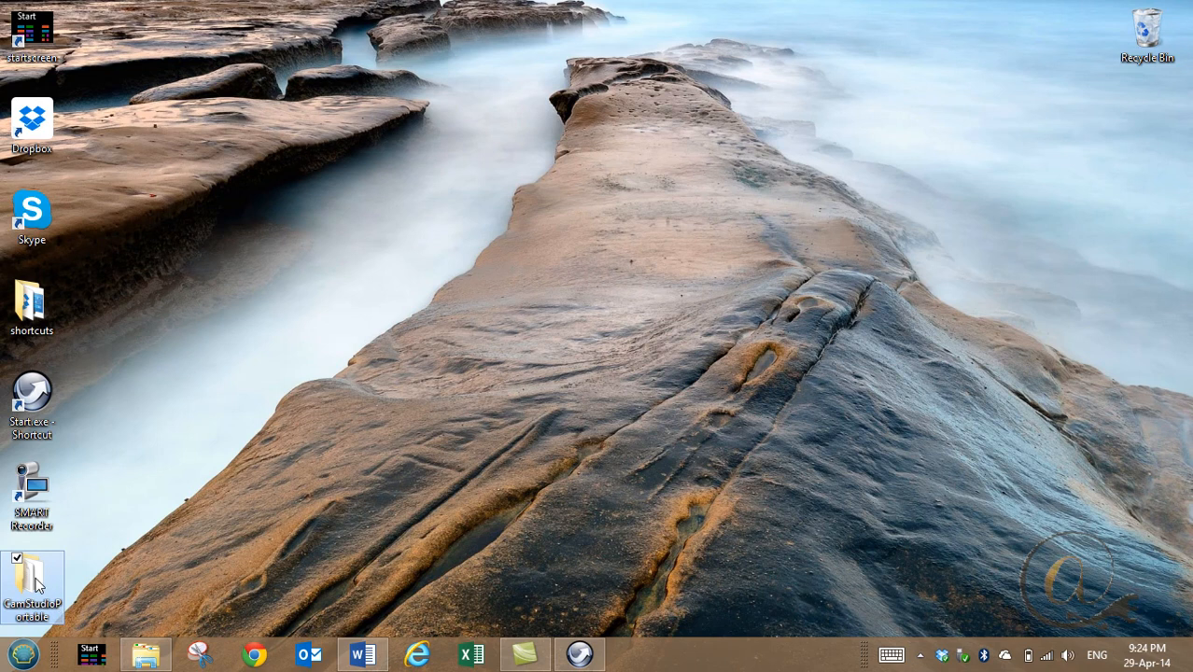
{"action": "double_click", "coordinate": [32, 586]}
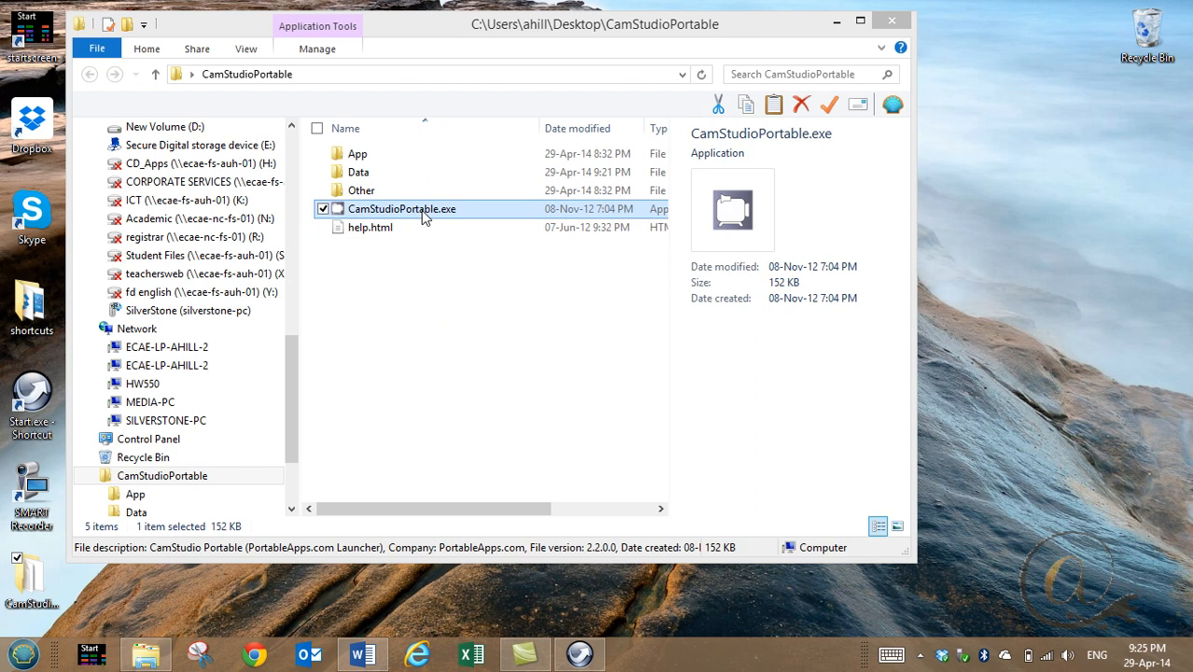
{"action": "double_click", "coordinate": [404, 208]}
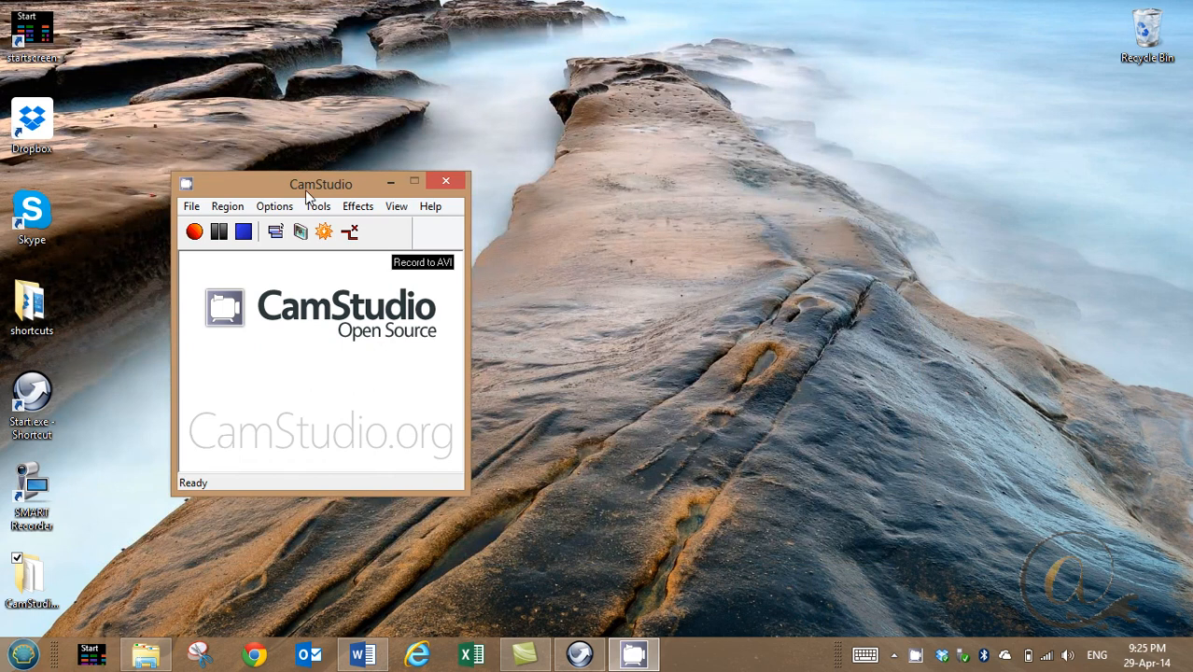
{"action": "mouse_move", "coordinate": [450, 198]}
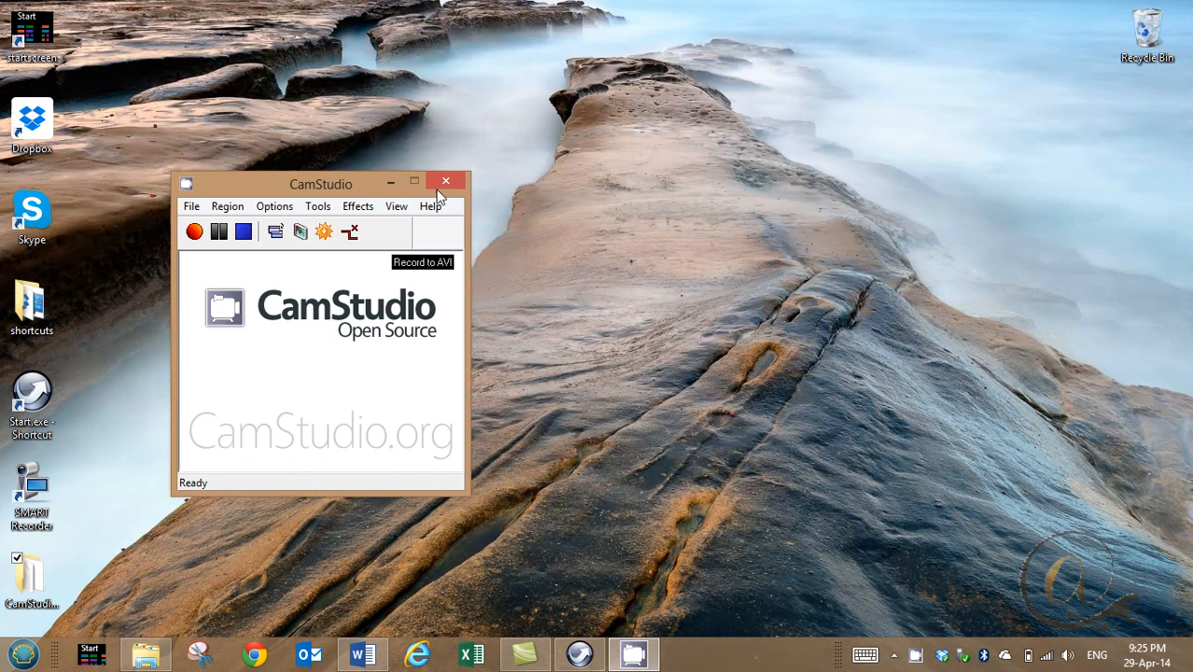
Step: Drag the recorder to the upper right and show the Region capture-area options
{"action": "left_click_drag", "start_coordinate": [320, 183], "coordinate": [961, 89]}
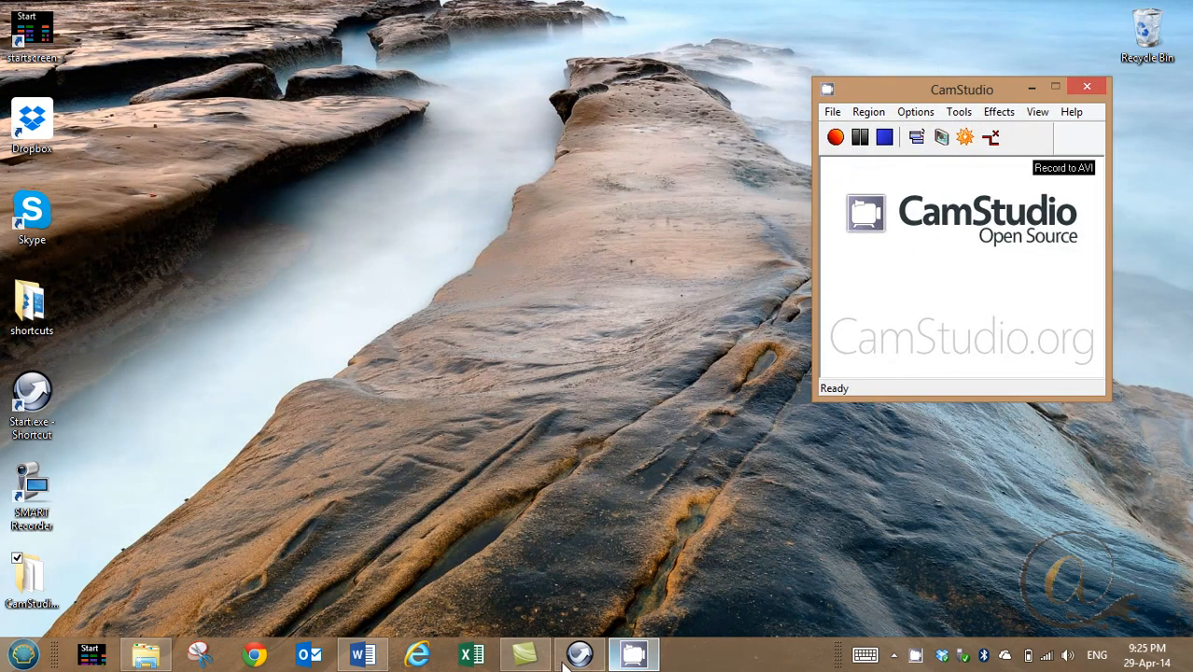
{"action": "left_click", "coordinate": [575, 653]}
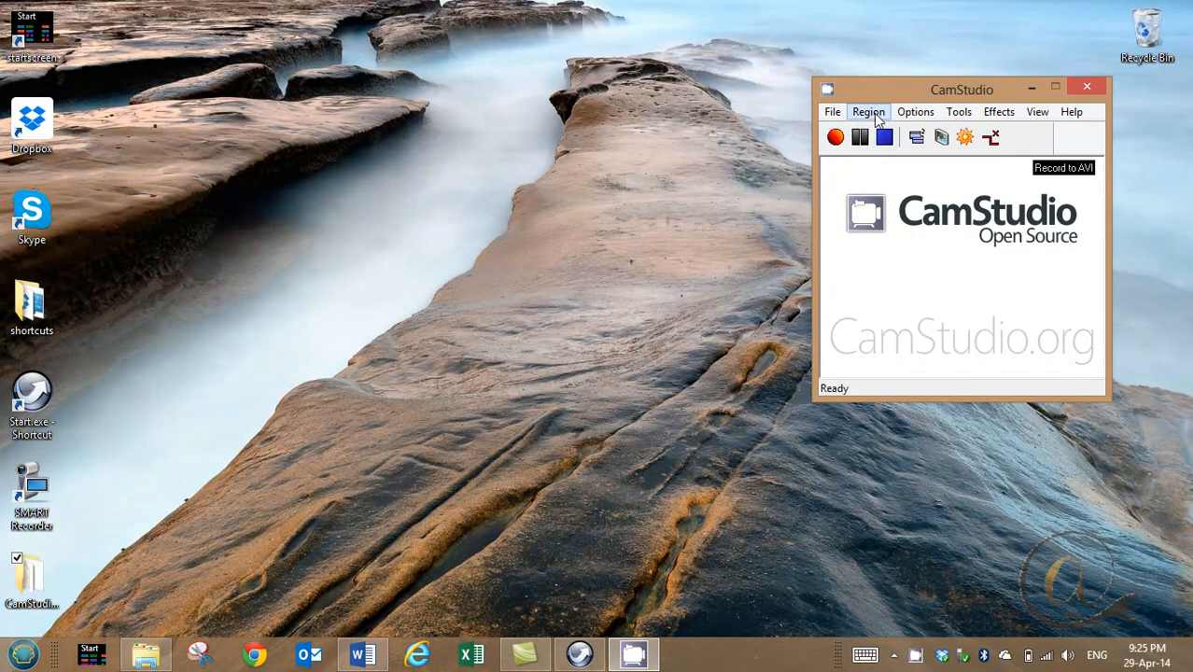
{"action": "left_click", "coordinate": [868, 111]}
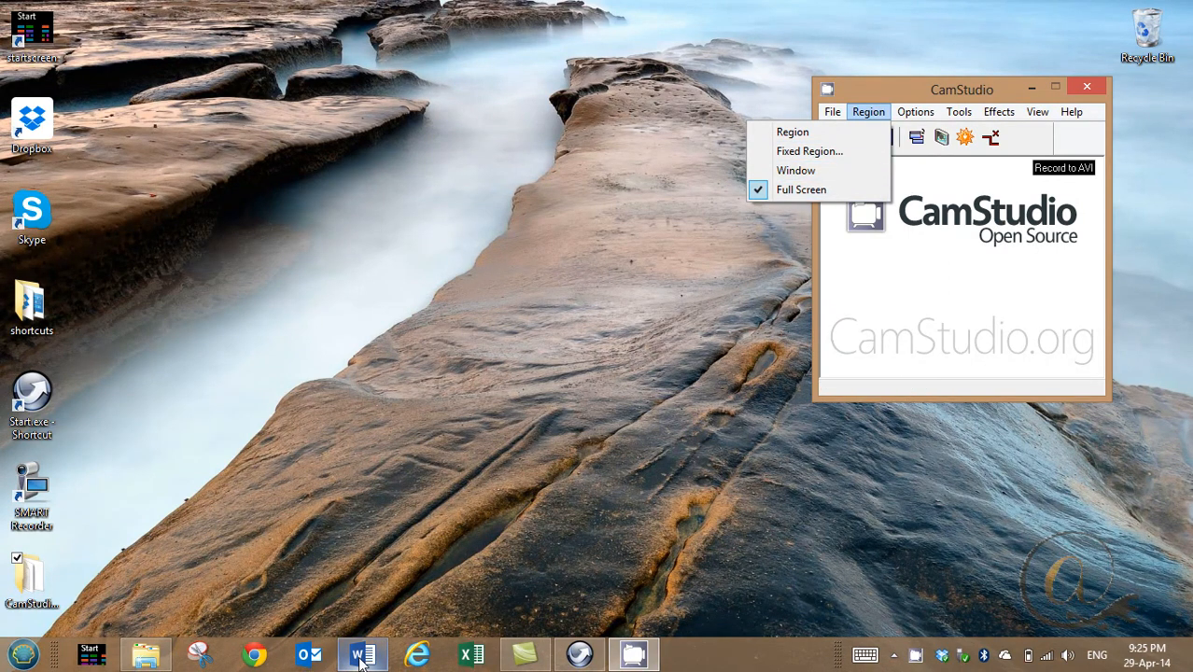
Step: Bring up the Word quoted-speech worksheet and set the capture region to Window
{"action": "left_click", "coordinate": [356, 654]}
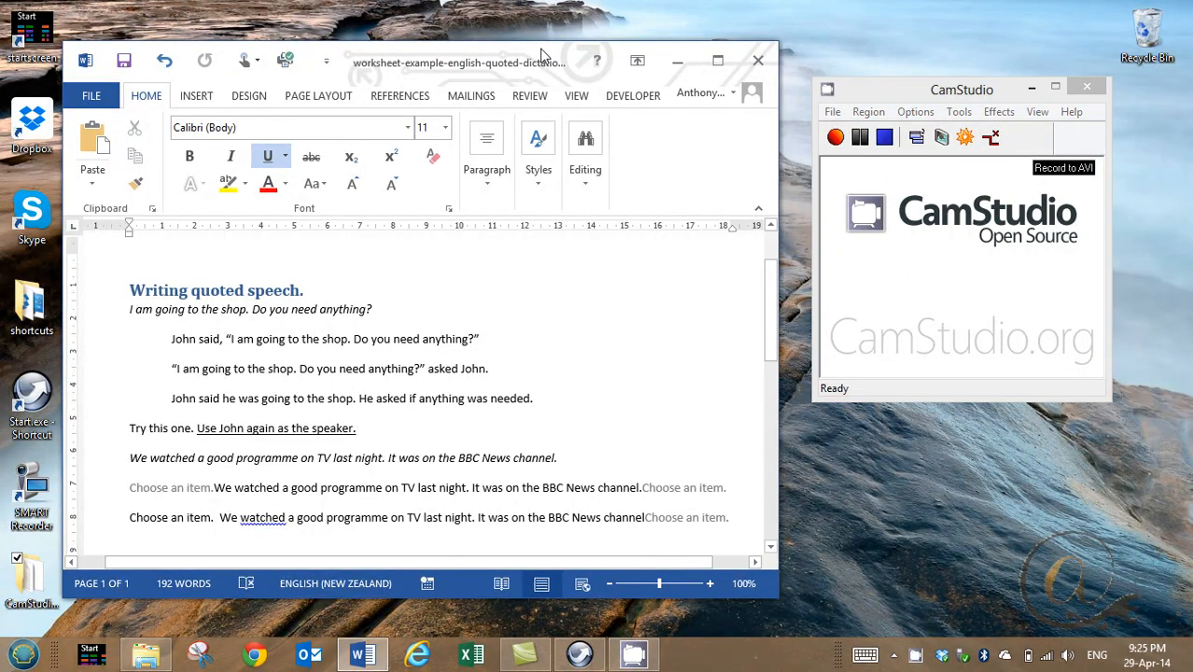
{"action": "left_click", "coordinate": [868, 111]}
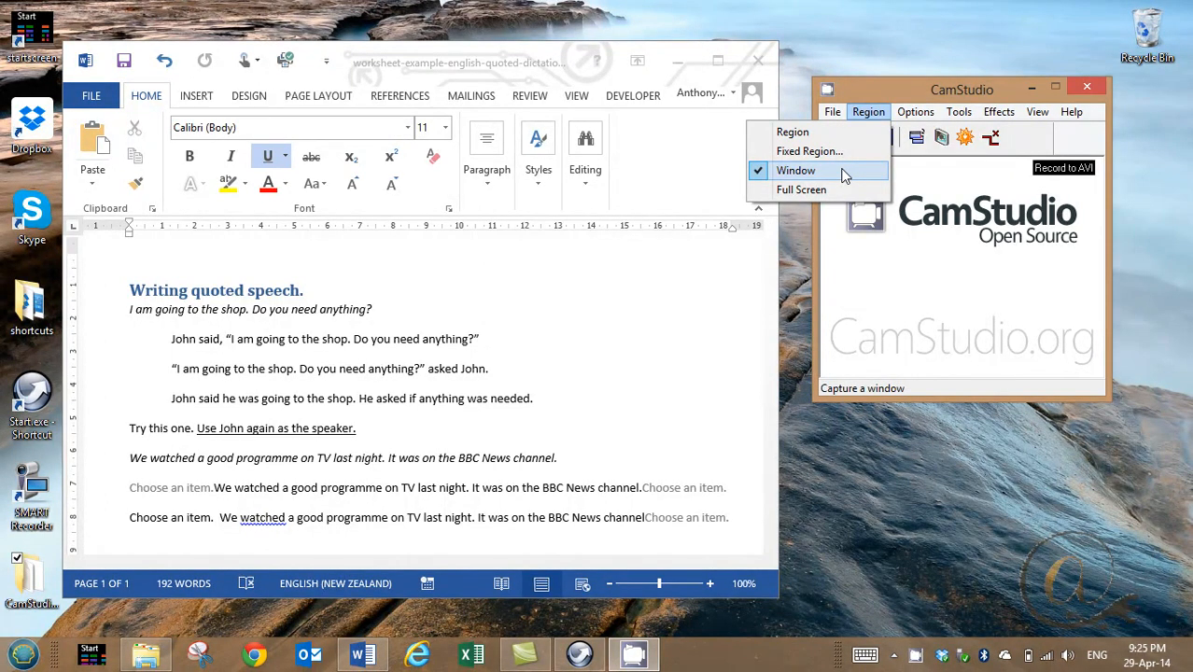
{"action": "mouse_move", "coordinate": [858, 191]}
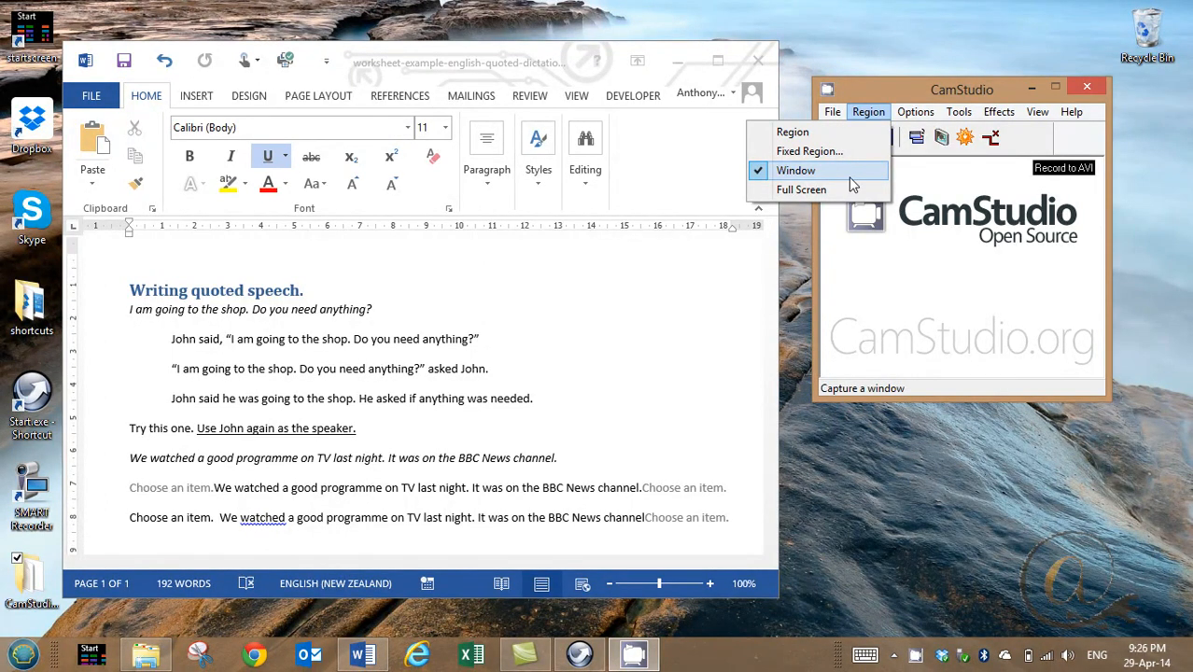
{"action": "mouse_move", "coordinate": [817, 151]}
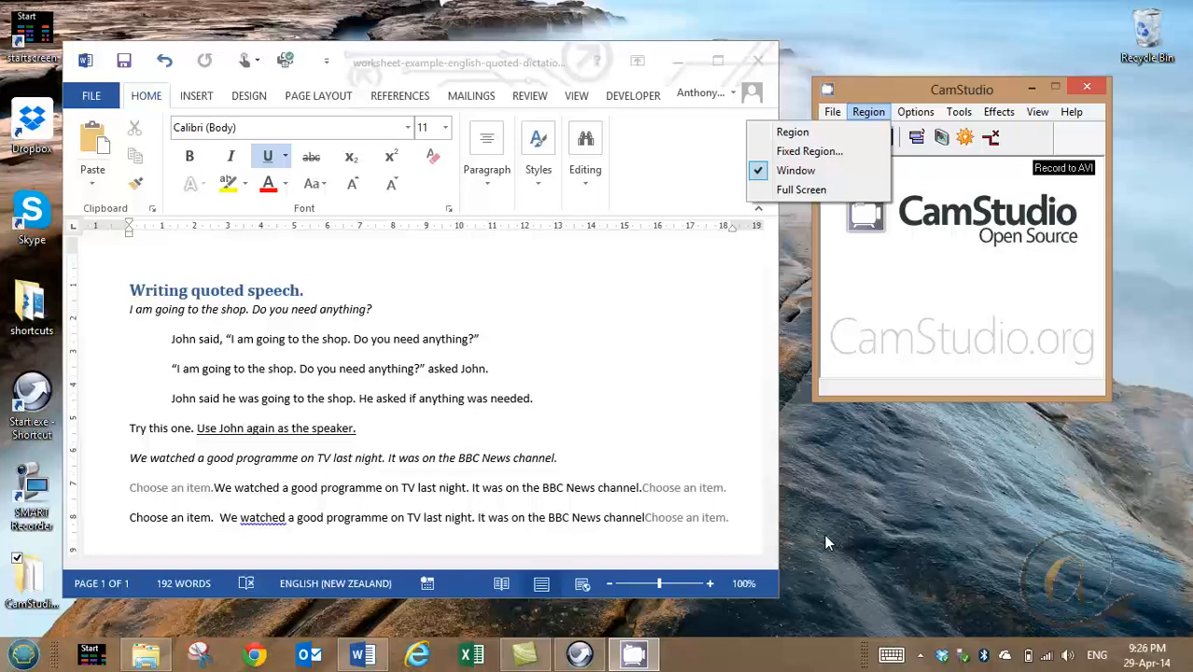
{"action": "left_click", "coordinate": [796, 170]}
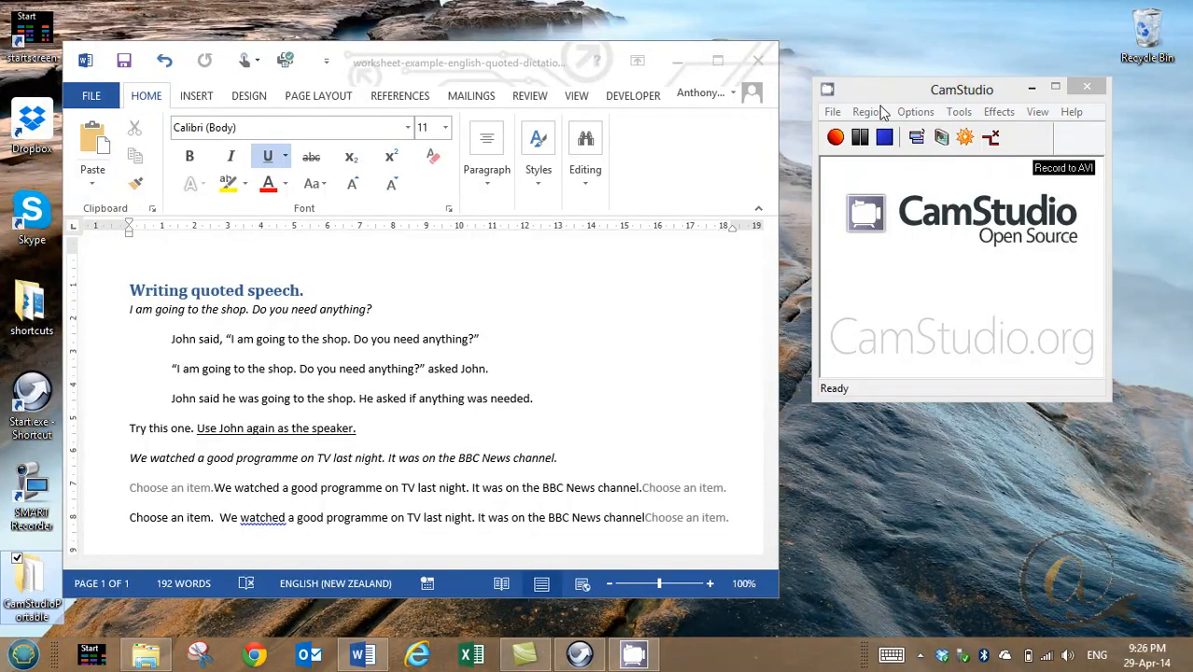
{"action": "left_click", "coordinate": [915, 111]}
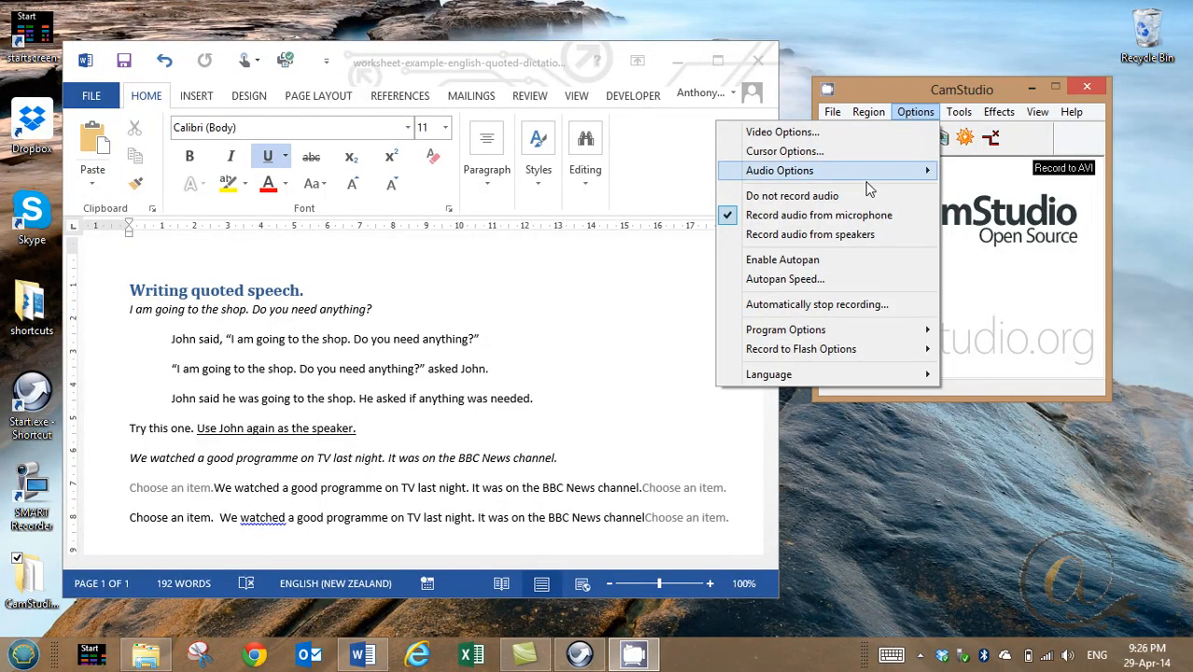
{"action": "mouse_move", "coordinate": [797, 215]}
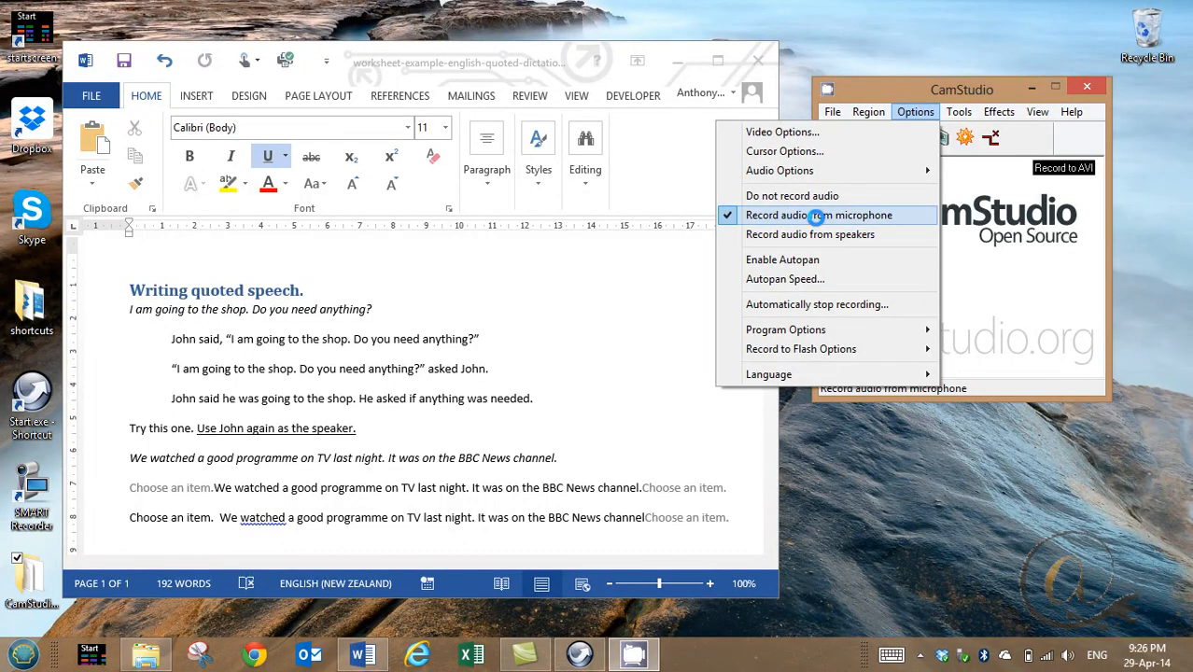
{"action": "mouse_move", "coordinate": [793, 132]}
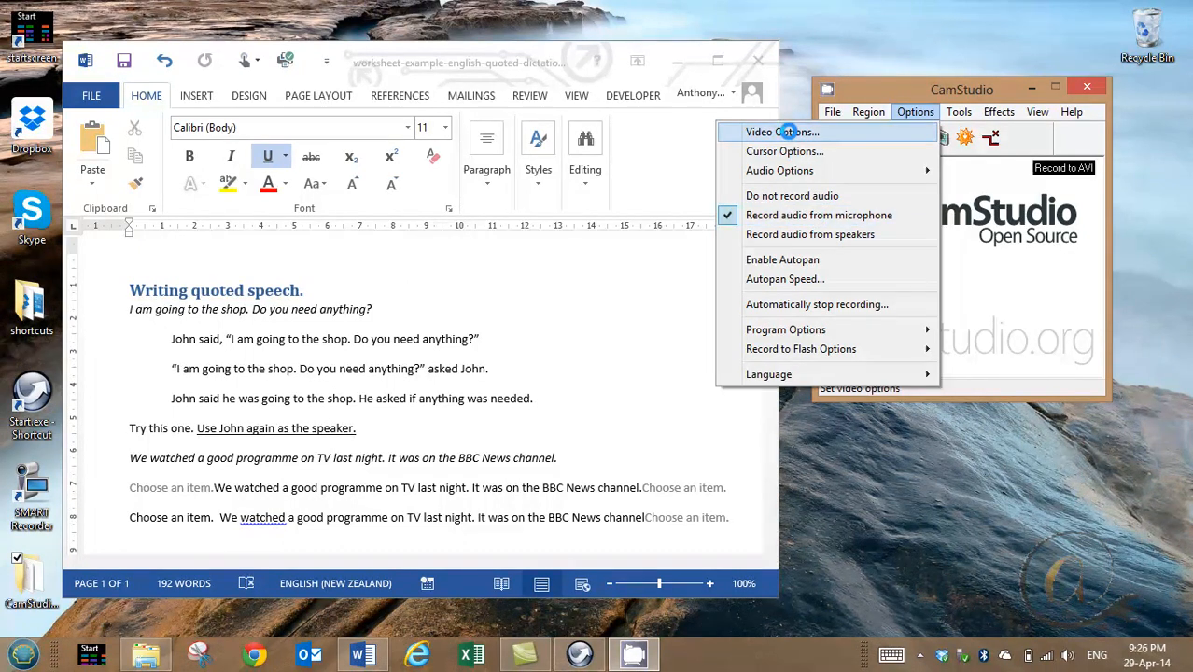
{"action": "left_click", "coordinate": [777, 132]}
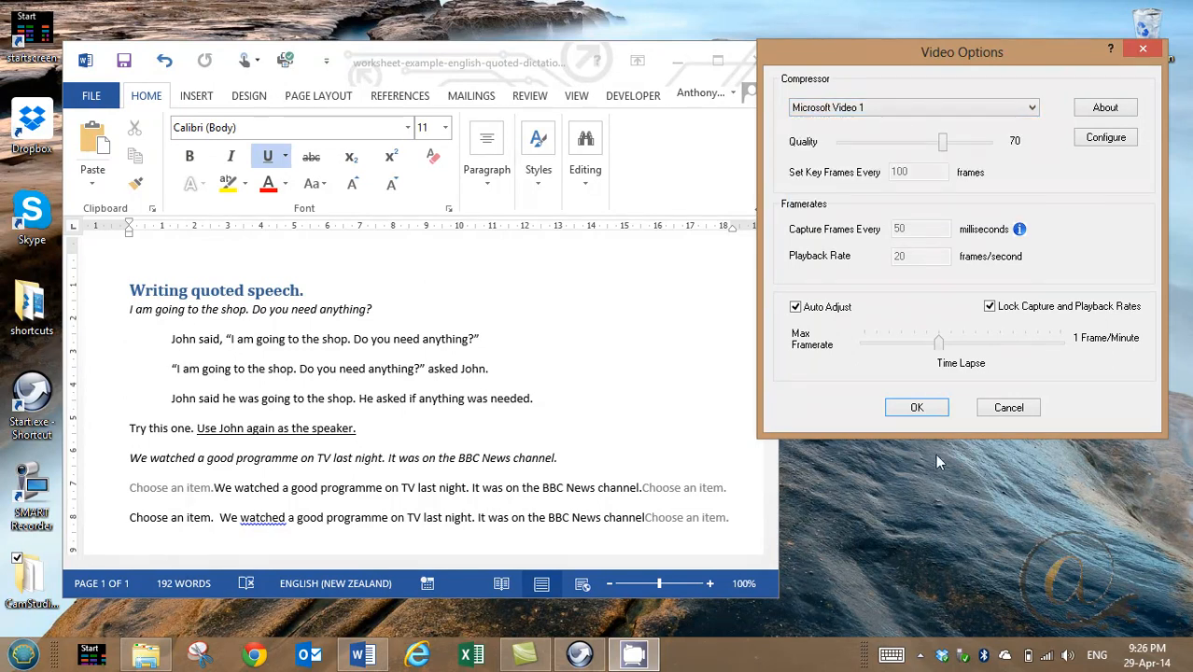
{"action": "mouse_move", "coordinate": [892, 400]}
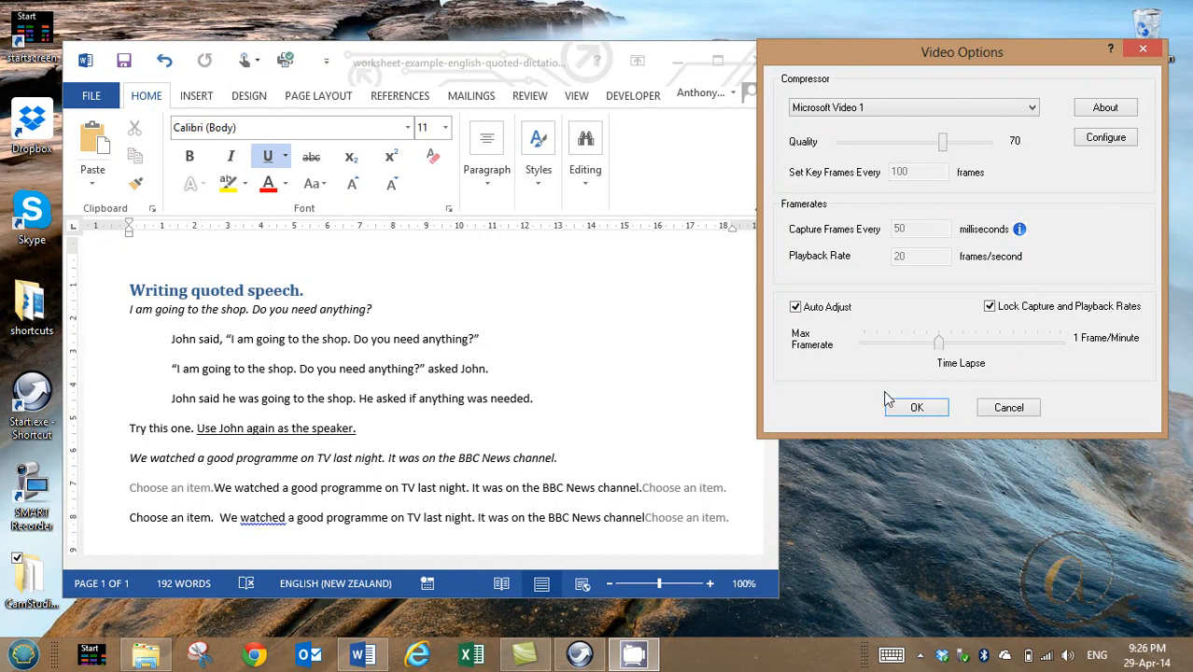
{"action": "left_click", "coordinate": [915, 407]}
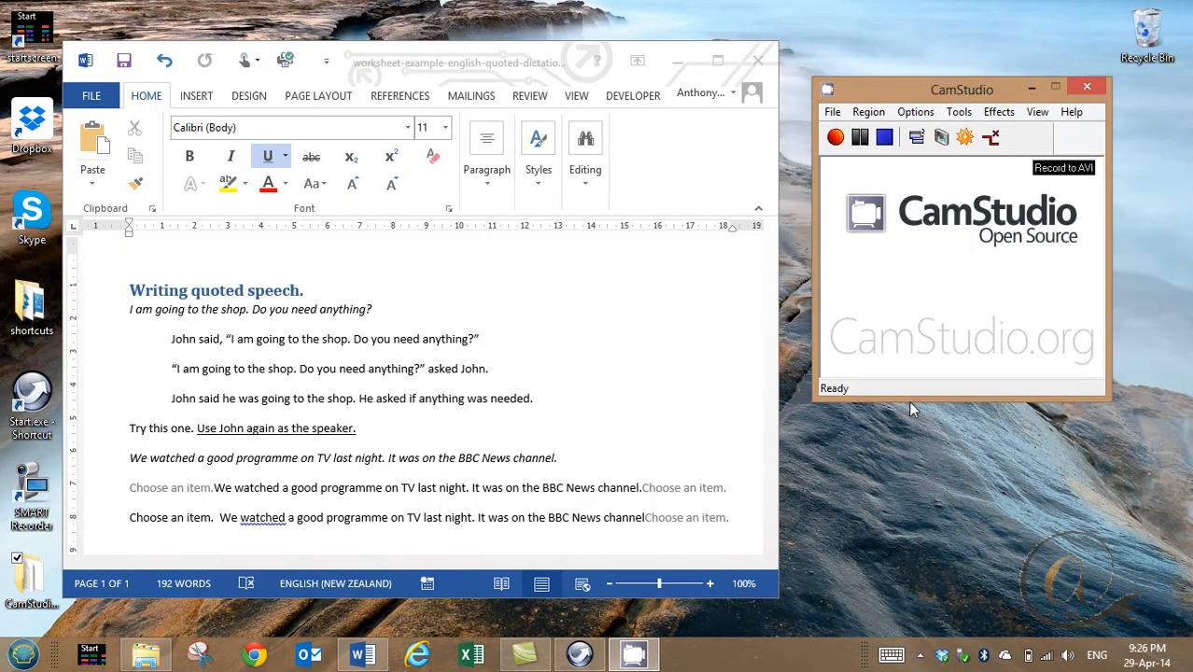
{"action": "mouse_move", "coordinate": [835, 137]}
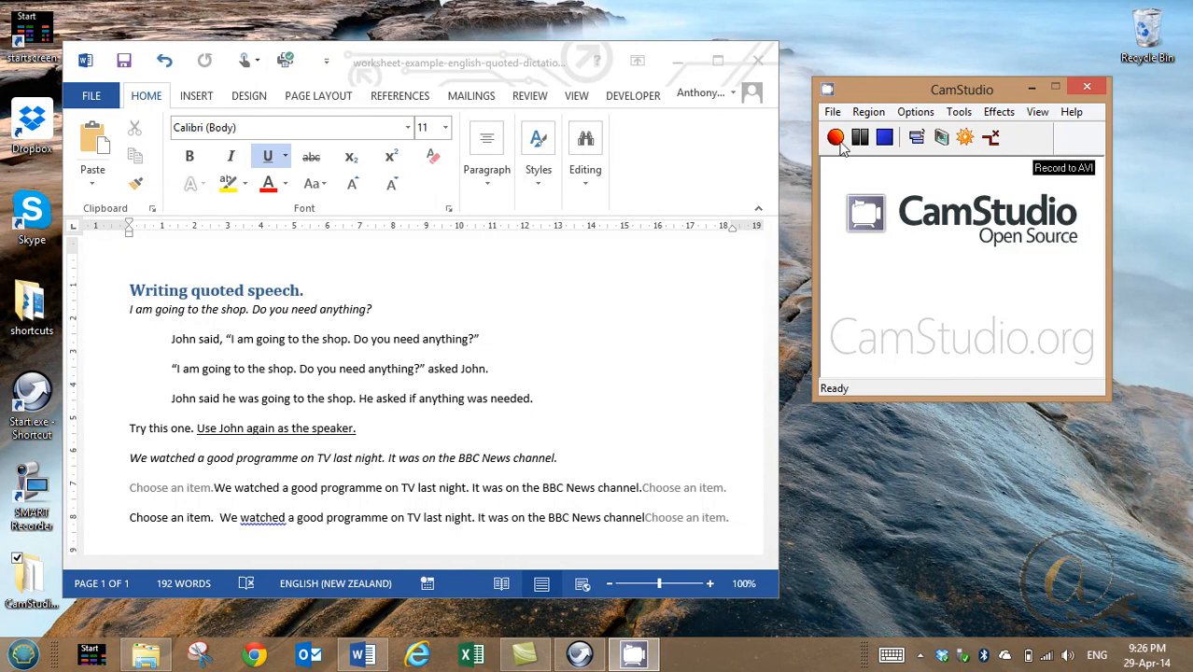
Step: Set the capture region to Full Screen and start recording
{"action": "left_click", "coordinate": [874, 111]}
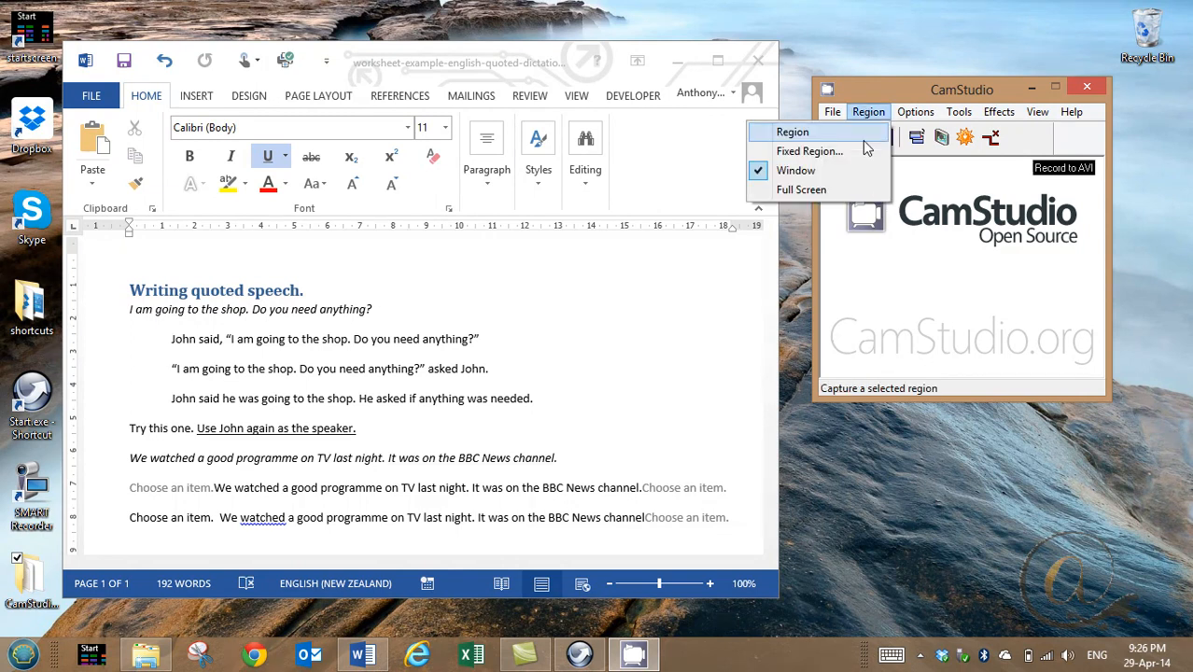
{"action": "mouse_move", "coordinate": [818, 190]}
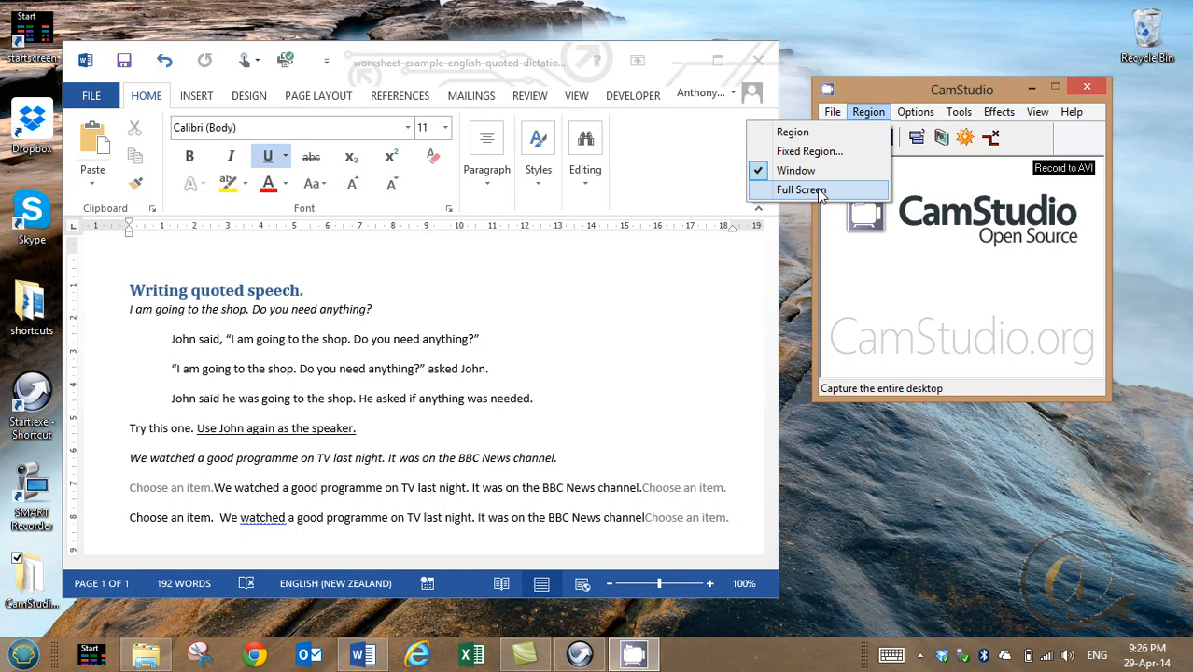
{"action": "left_click", "coordinate": [798, 189]}
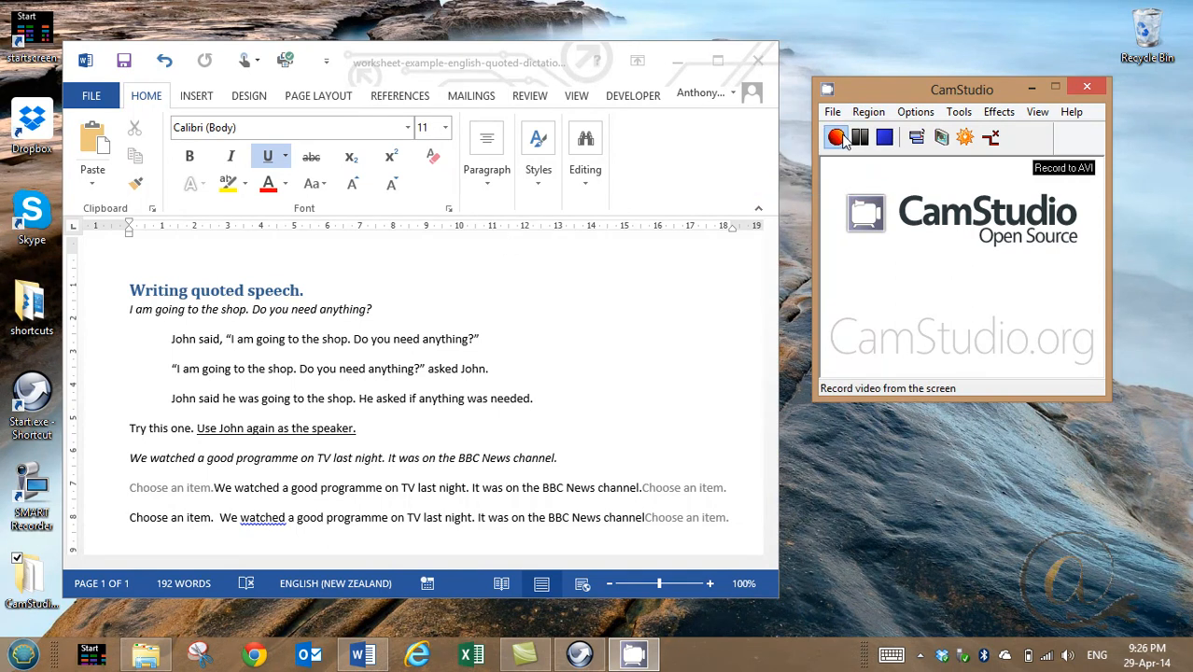
{"action": "left_click", "coordinate": [834, 137]}
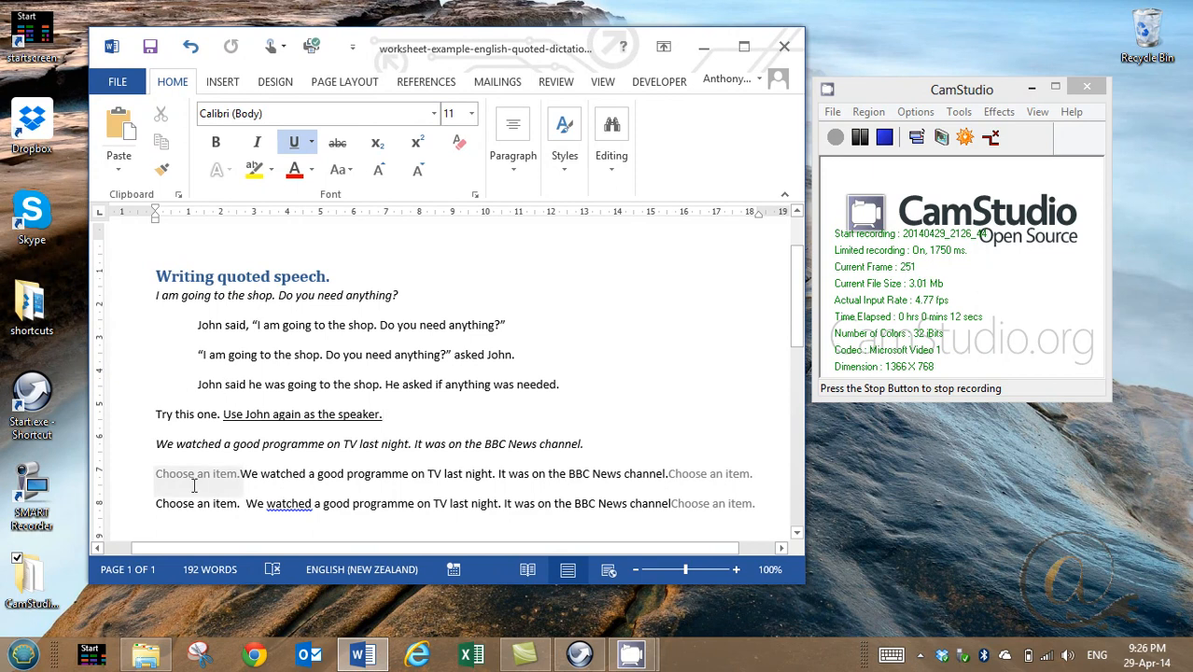
Step: Fill the first line's blanks with 'John said, "' and the closing quote
{"action": "left_click", "coordinate": [196, 474]}
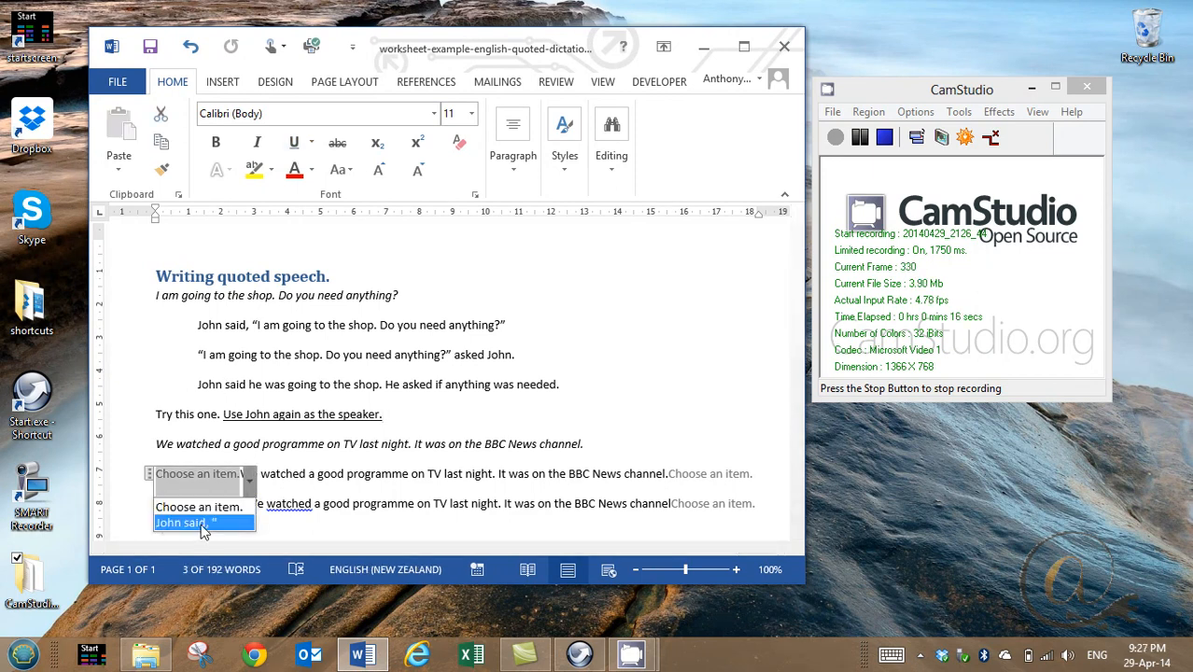
{"action": "left_click", "coordinate": [180, 522]}
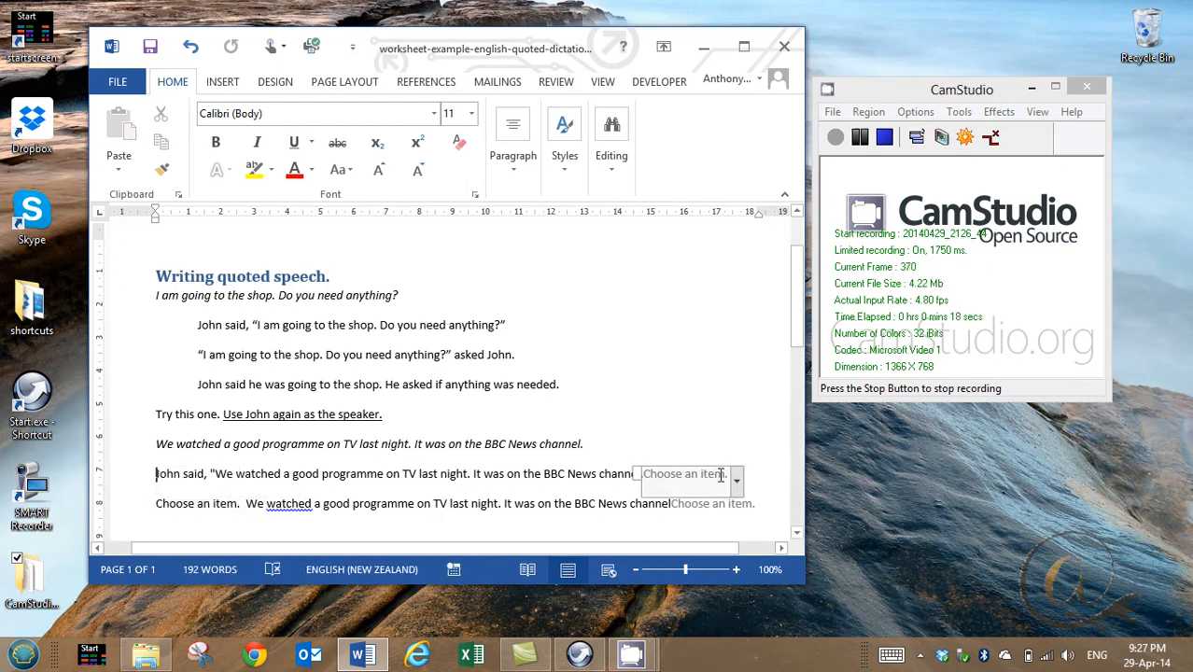
{"action": "left_click", "coordinate": [734, 481]}
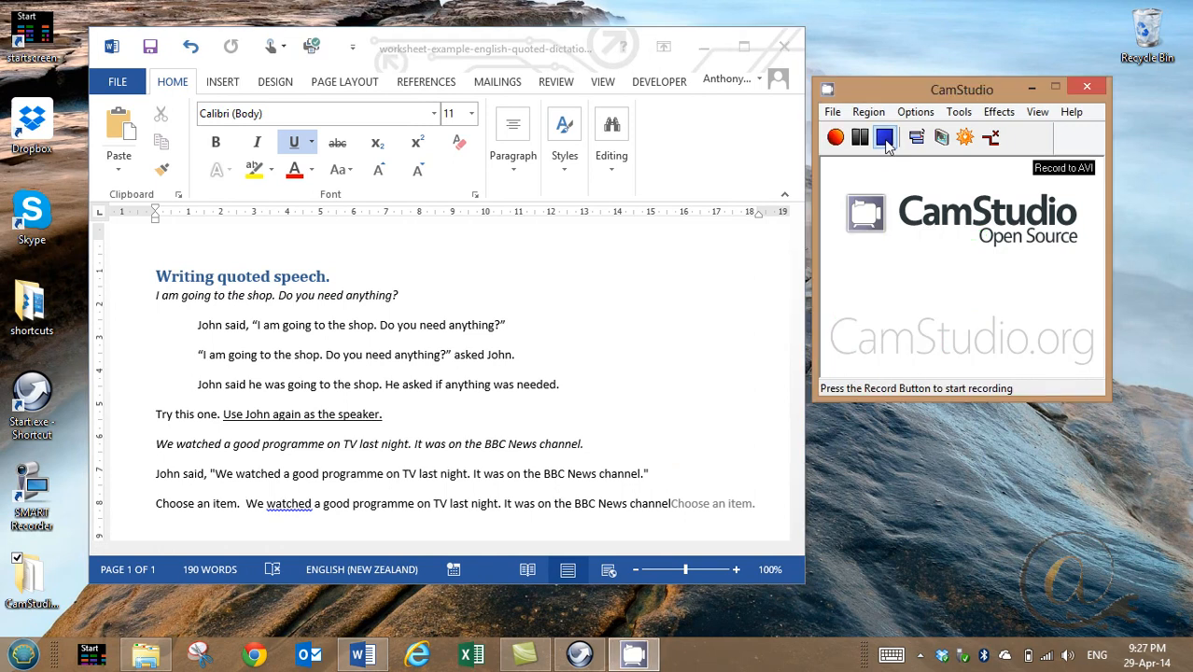
Step: Stop recording and name the AVI file in the Save AVI File dialog
{"action": "left_click", "coordinate": [883, 137]}
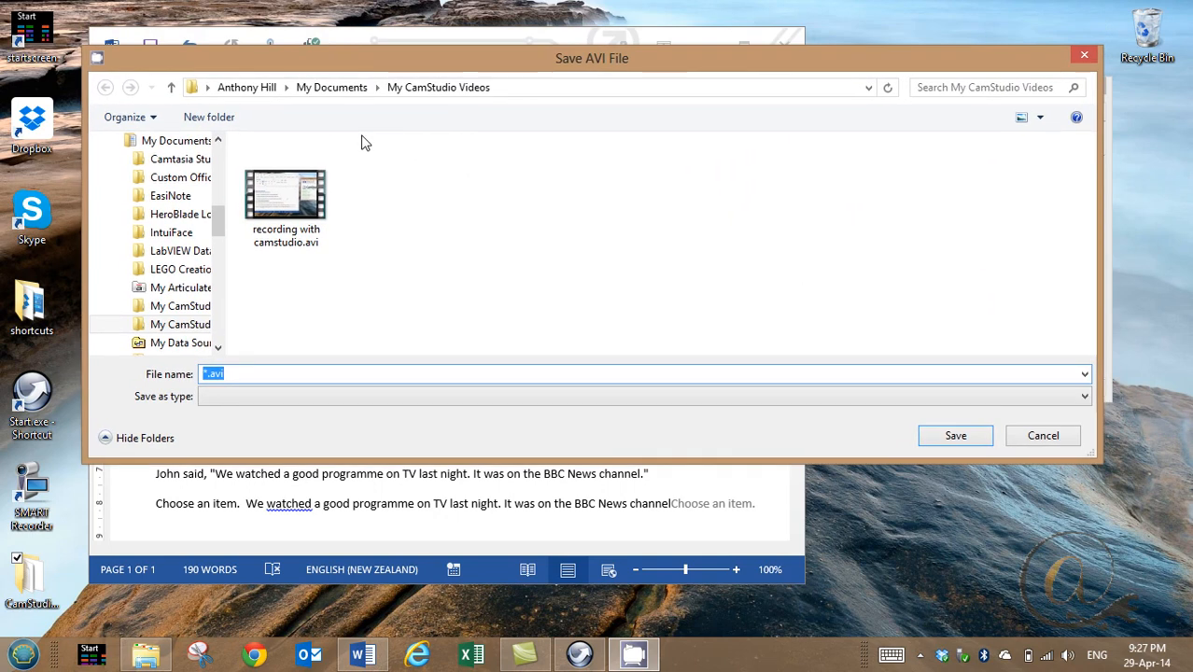
{"action": "mouse_move", "coordinate": [281, 358]}
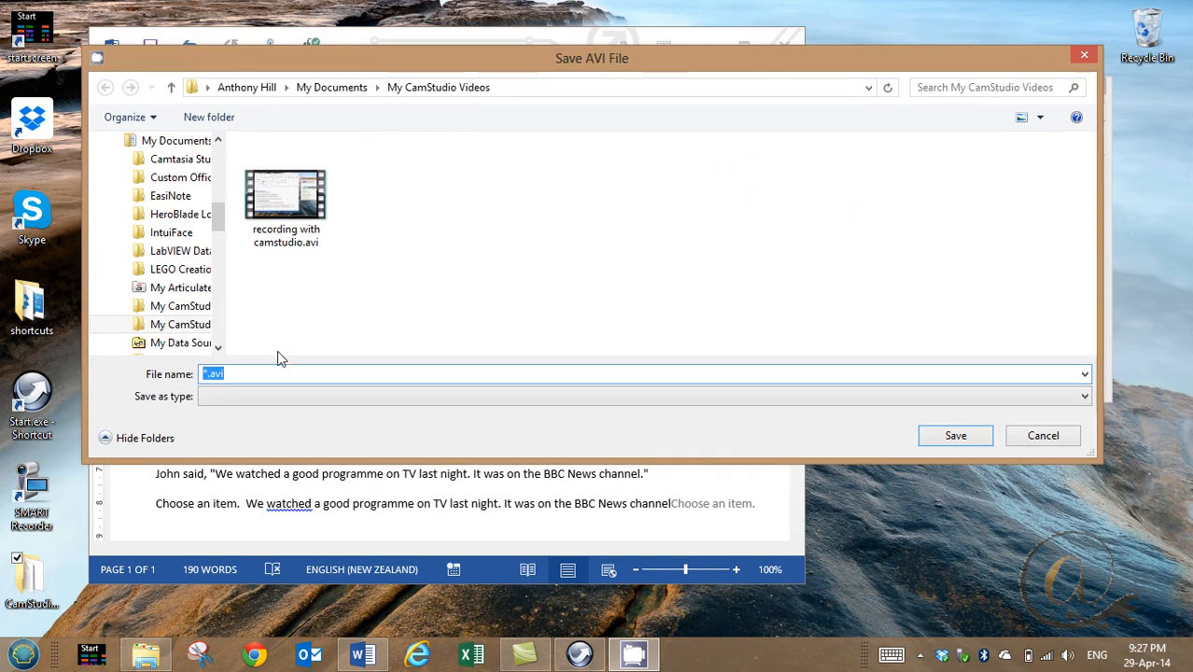
{"action": "left_click", "coordinate": [285, 196]}
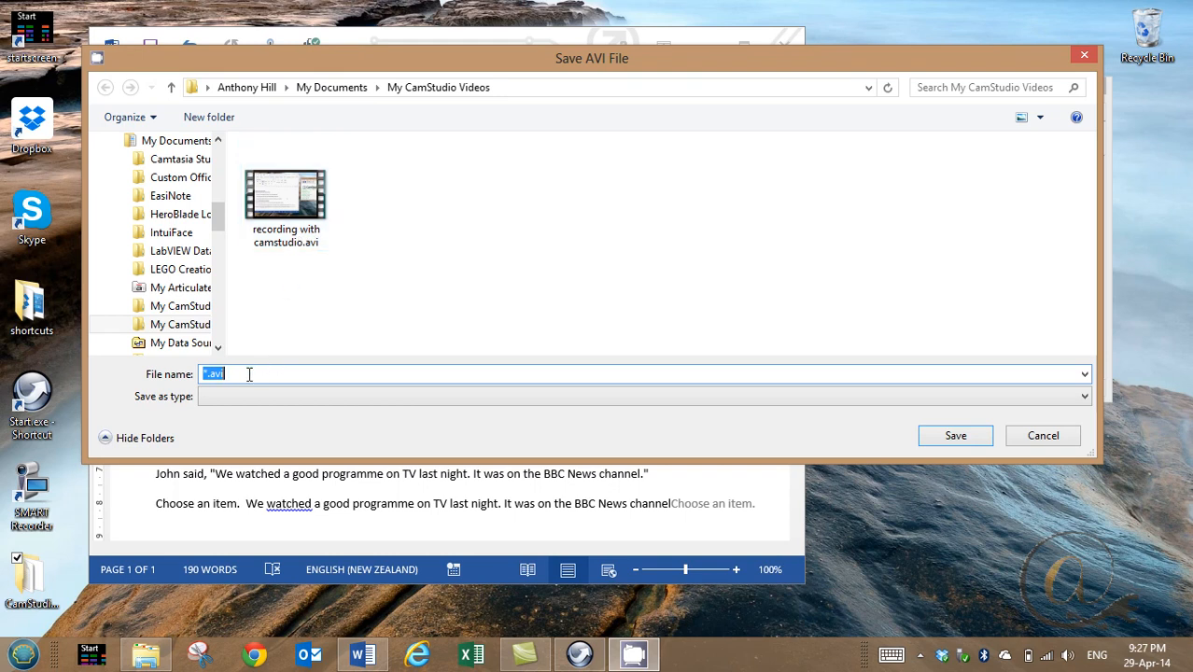
{"action": "left_click", "coordinate": [286, 193]}
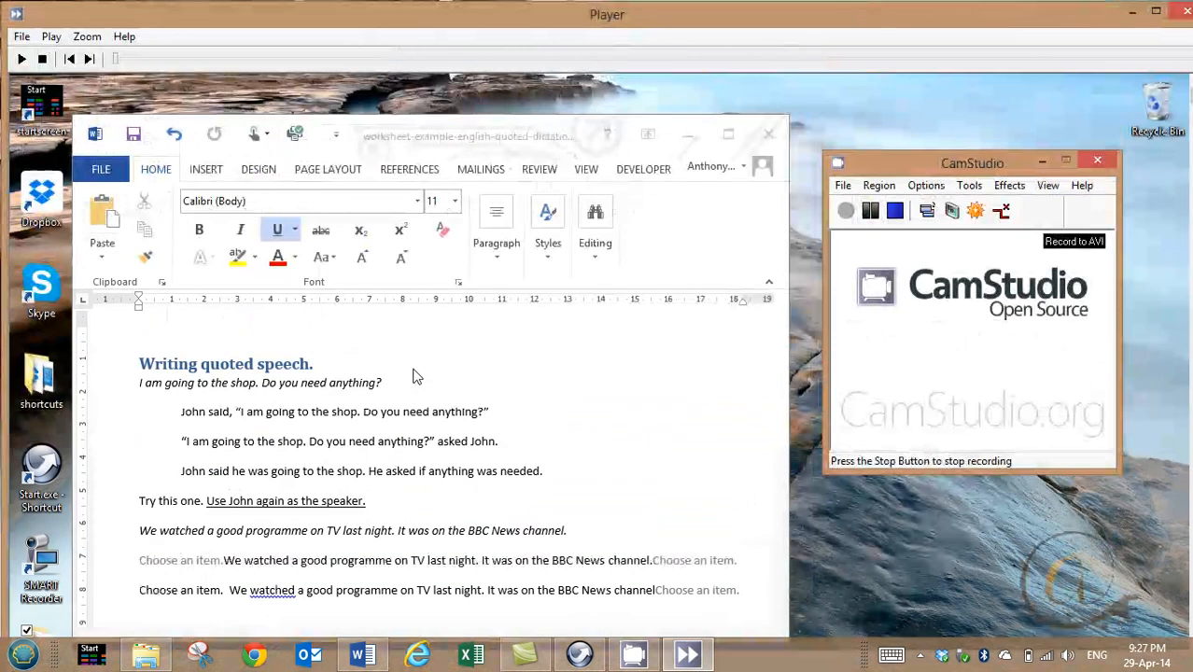
{"action": "mouse_move", "coordinate": [422, 236]}
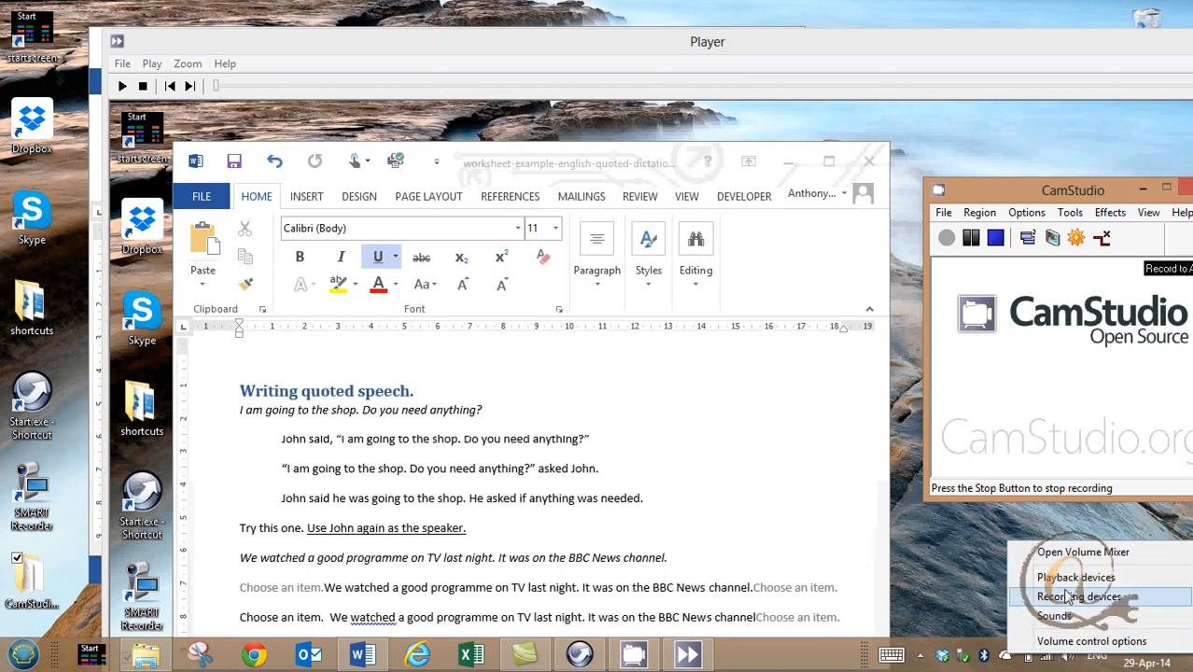
Step: Set the High Definition Audio Speakers as the default playback device and close Sound settings
{"action": "left_click", "coordinate": [1082, 598]}
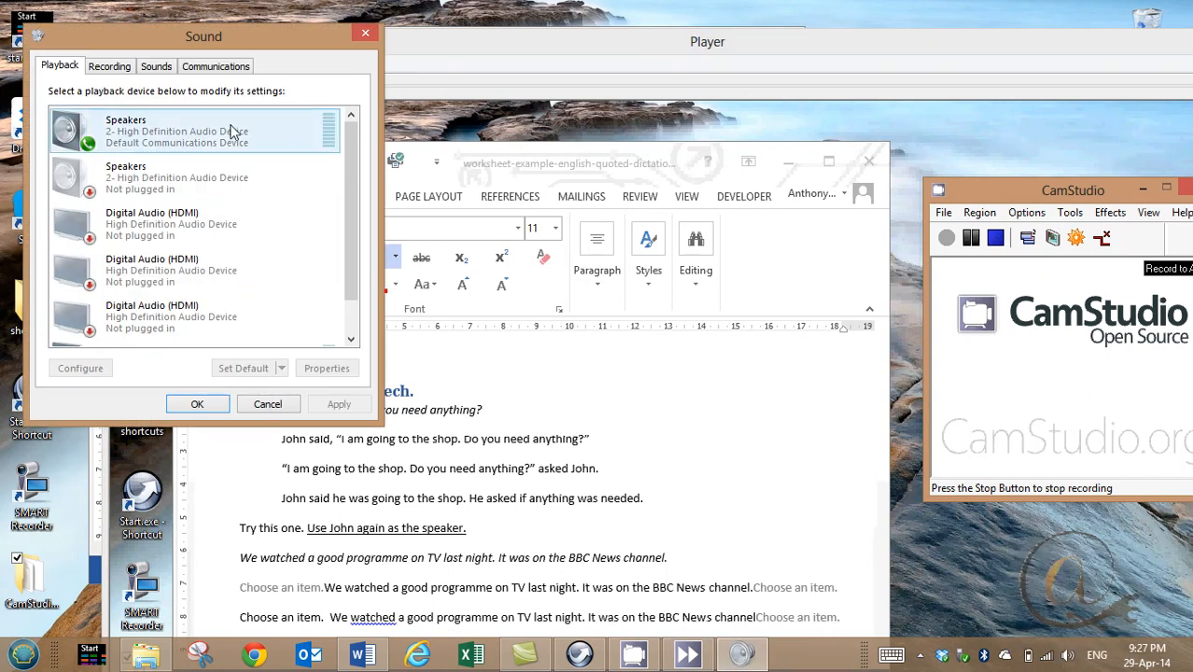
{"action": "right_click", "coordinate": [187, 131]}
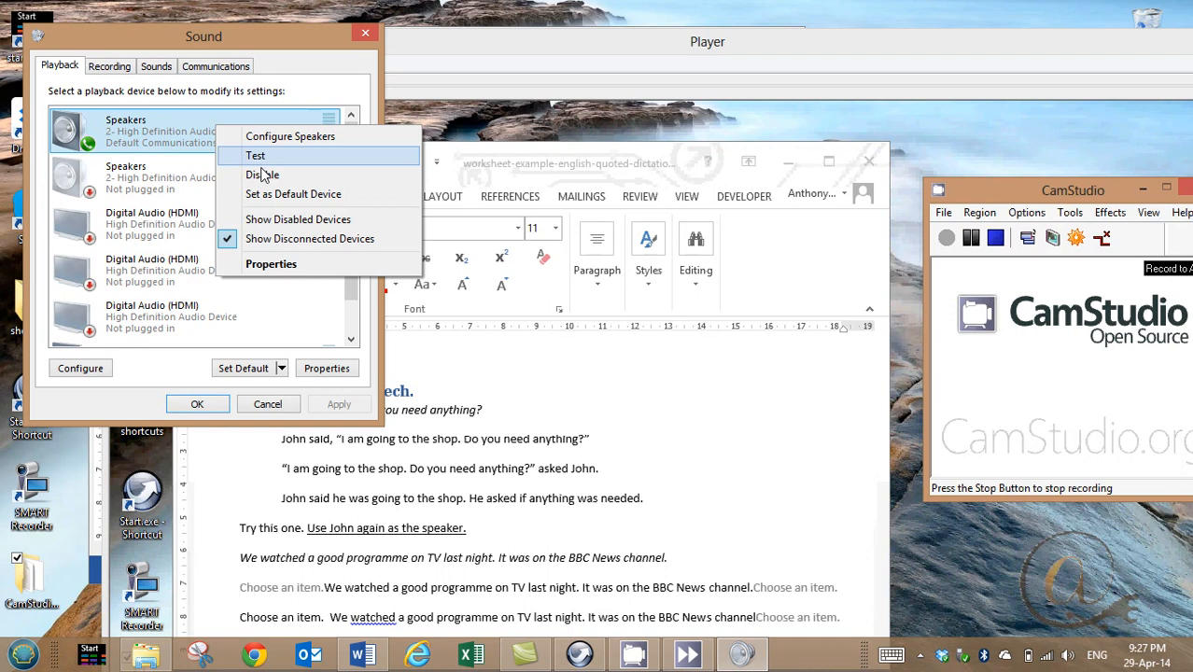
{"action": "left_click", "coordinate": [293, 193]}
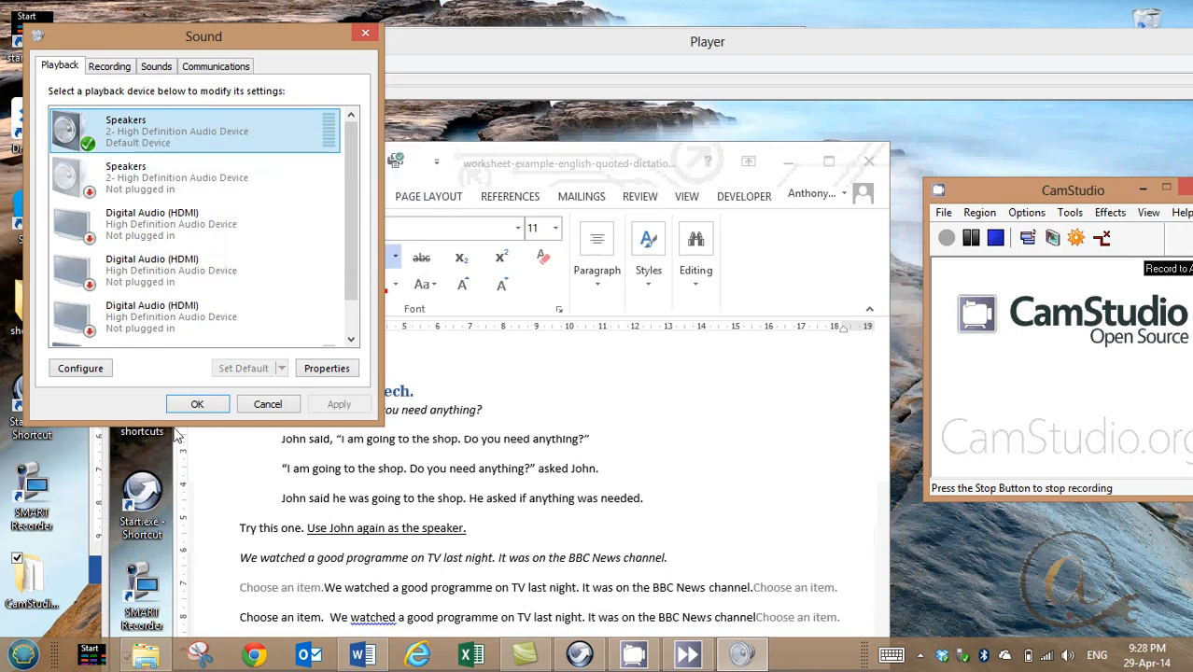
{"action": "left_click", "coordinate": [197, 403]}
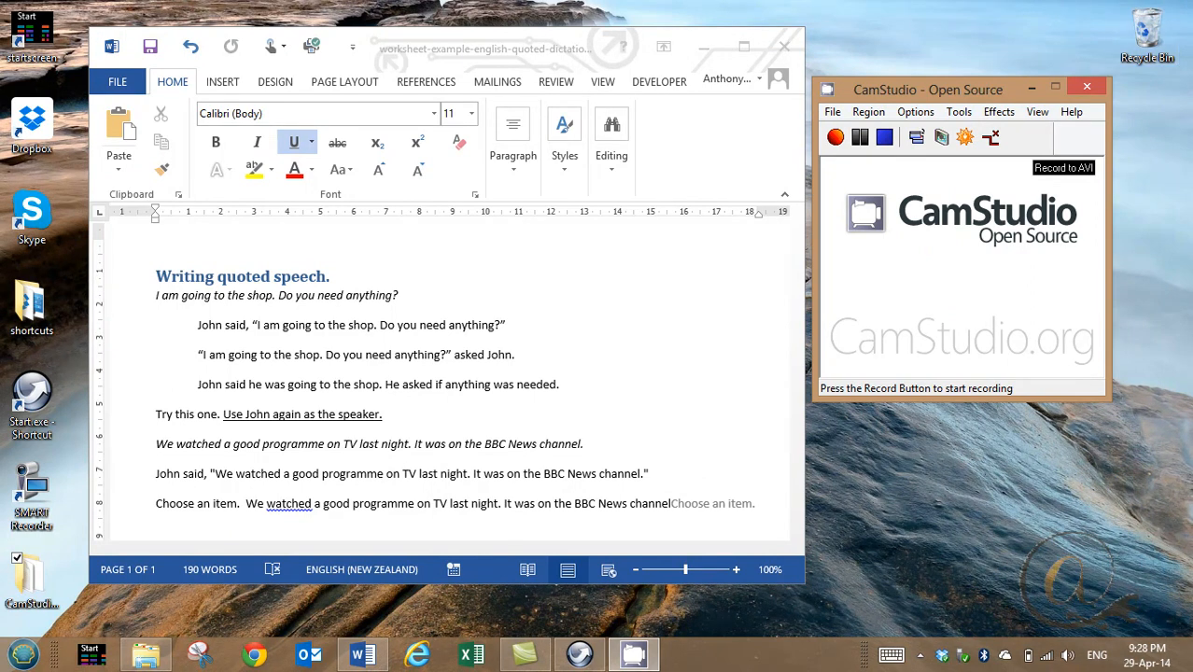
{"action": "mouse_move", "coordinate": [1033, 293]}
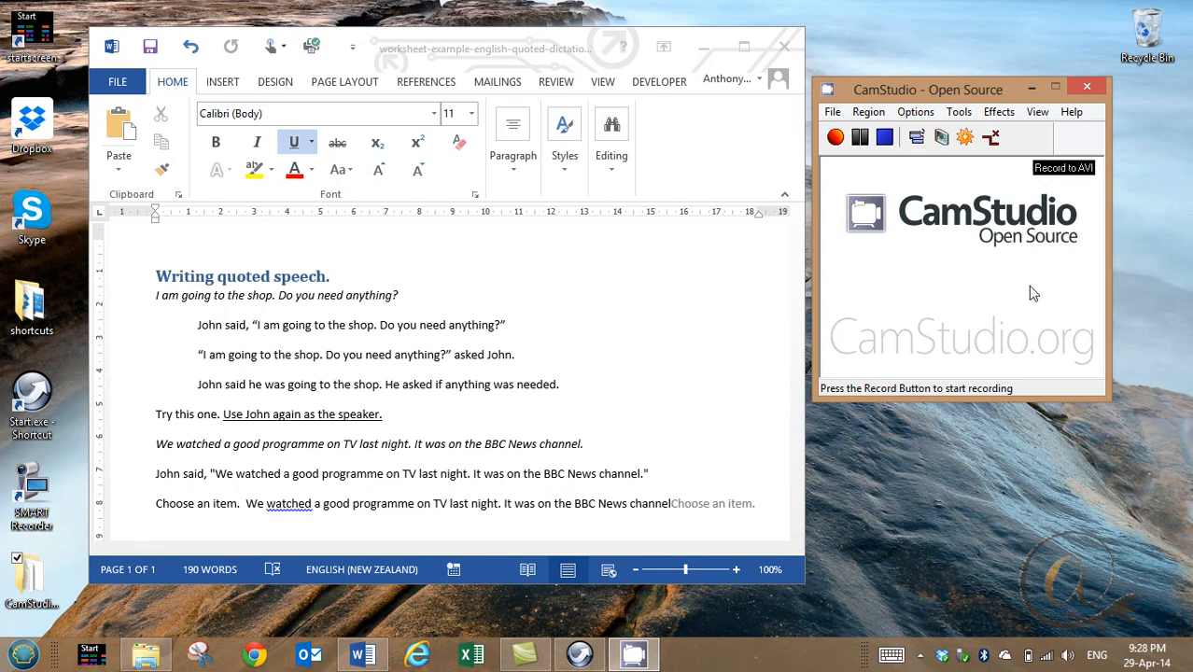